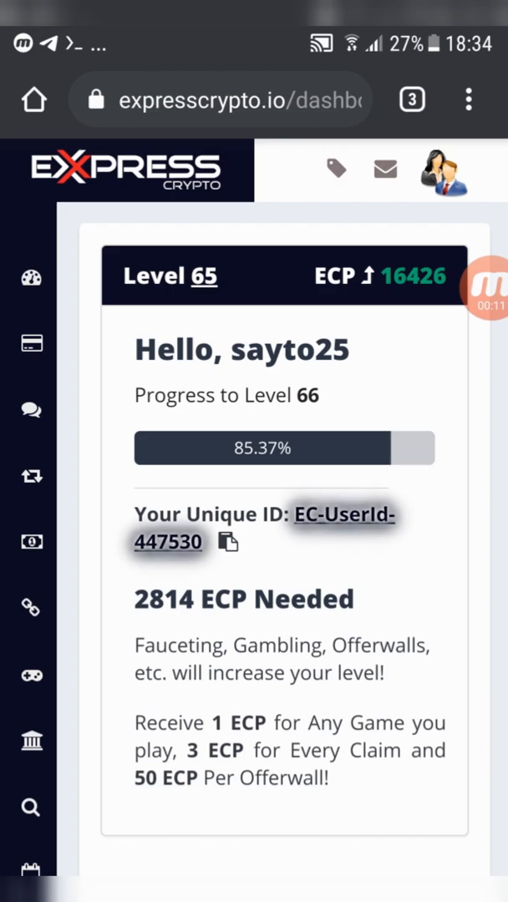
Copy the unique user ID from the ExpressCrypto dashboard.
click(228, 542)
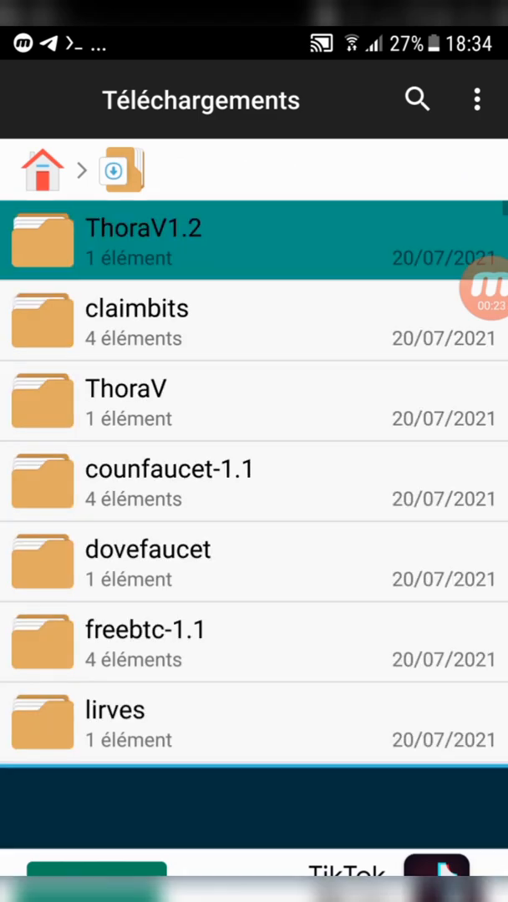
Open ThoraV1.2/settings.php in the editor and select the 'xxx' user ID placeholder.
click(142, 241)
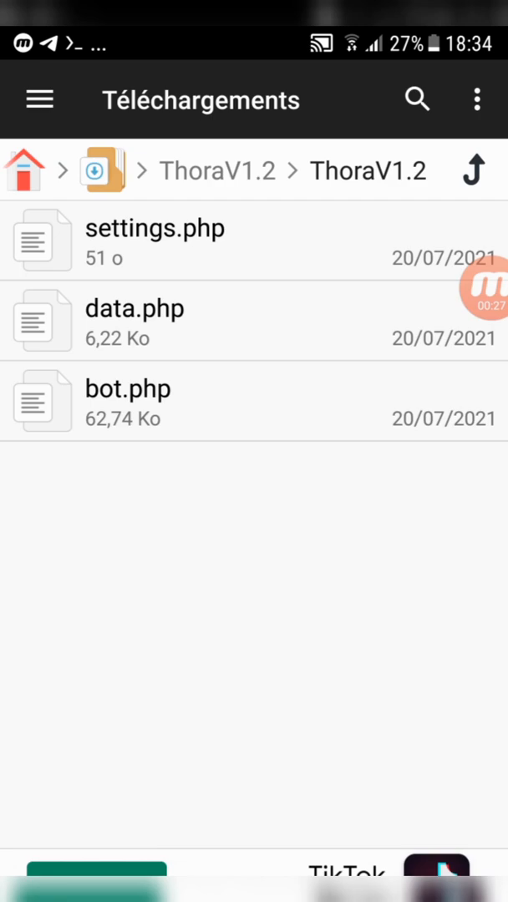
click(155, 241)
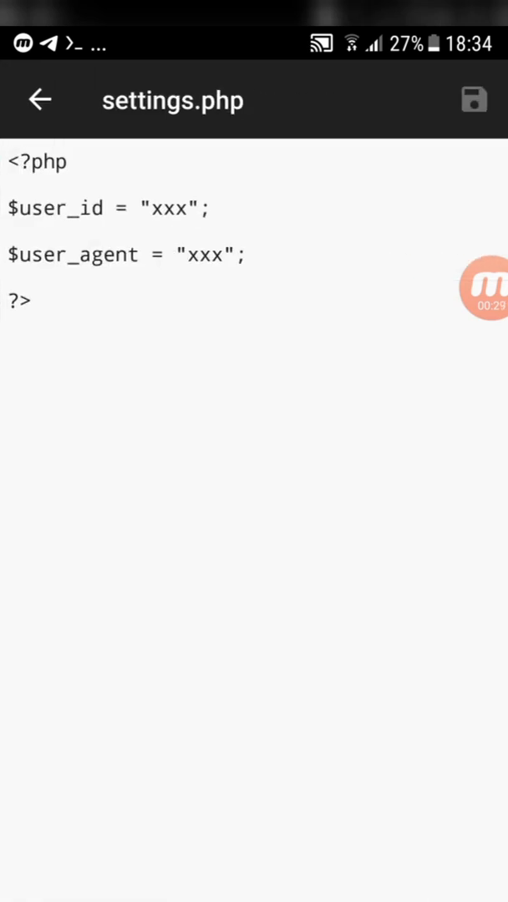
double_click(168, 208)
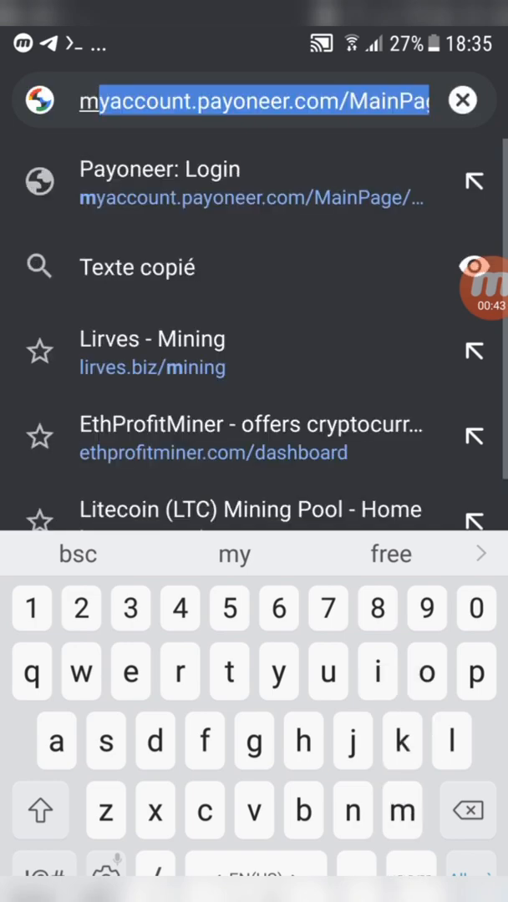
Search Google for 'my user agent' to get the phone's user agent string.
text(my user agent)
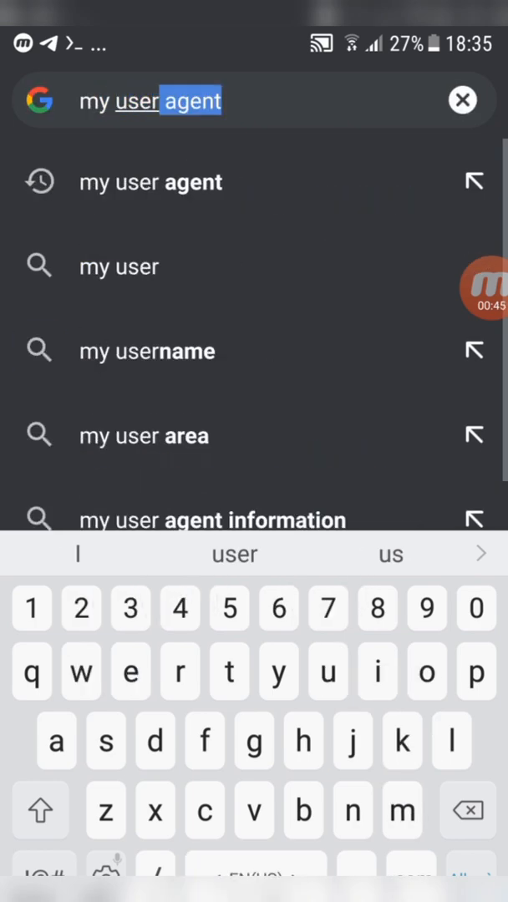
key(Enter)
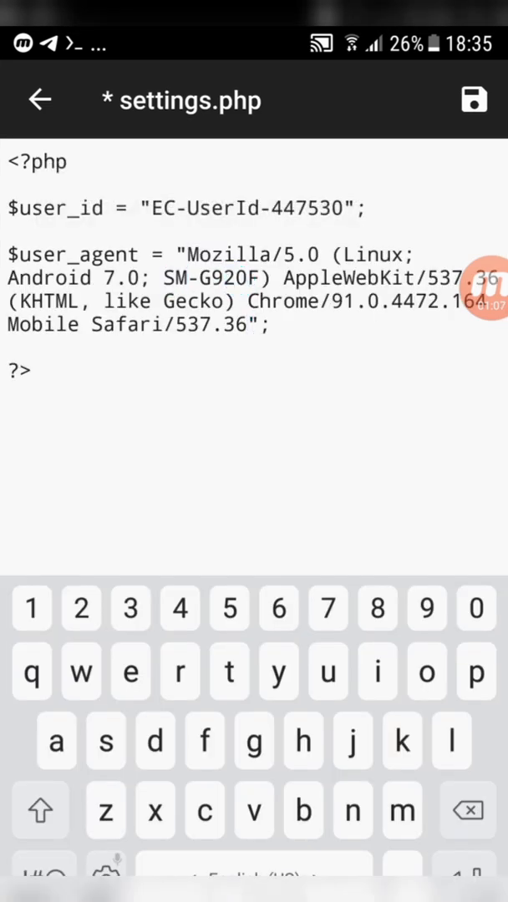
Save settings.php, then copy bot.php's folder path from its Propriétés.
click(474, 99)
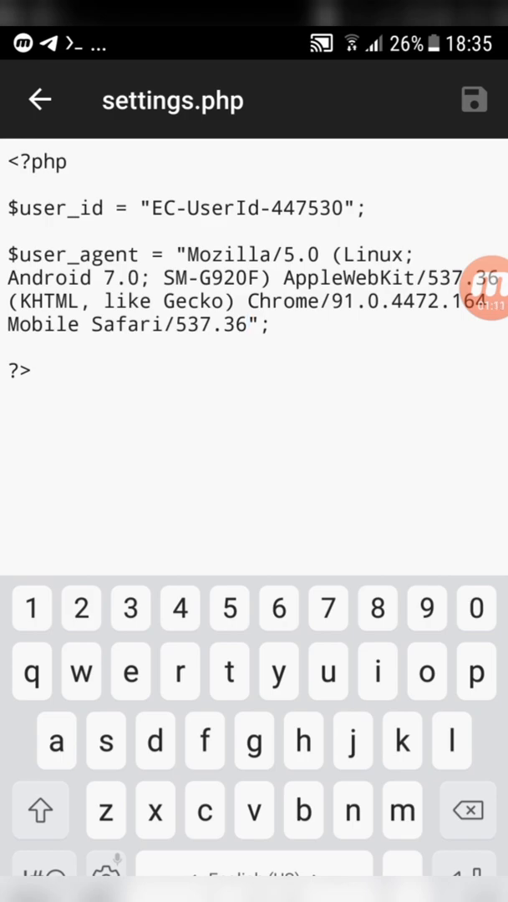
click(39, 99)
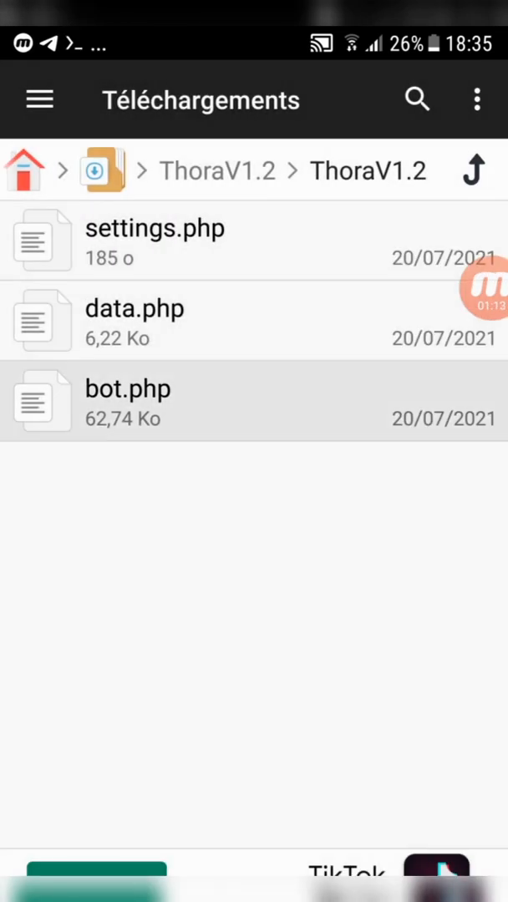
click(128, 389)
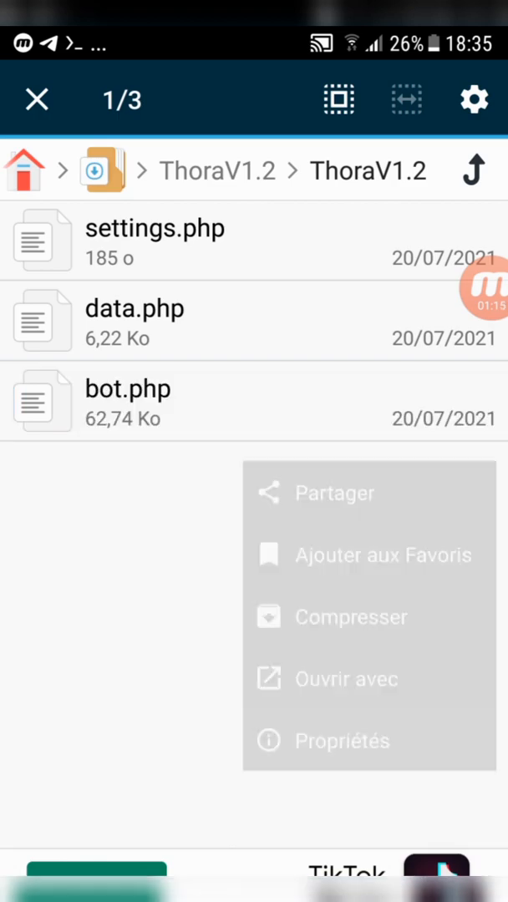
click(341, 740)
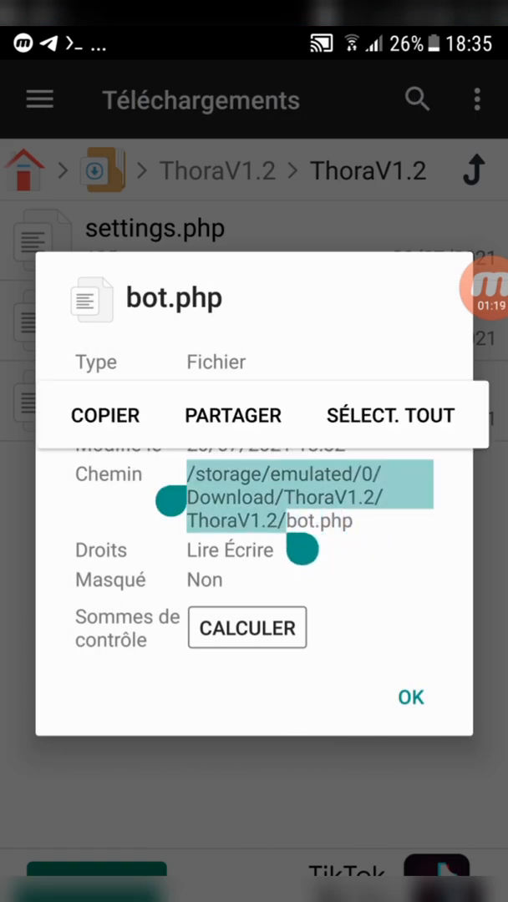
click(104, 415)
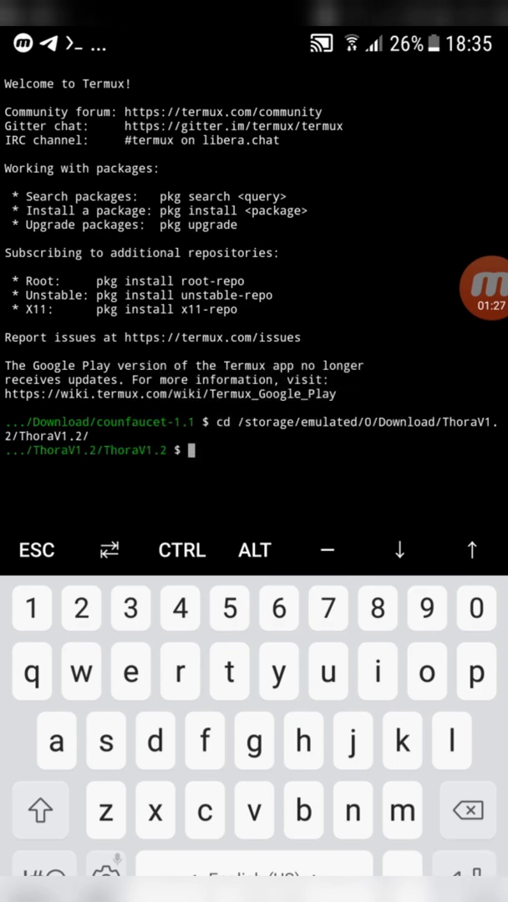
List the files in the ThoraV1.2 folder with ls.
text(ls)
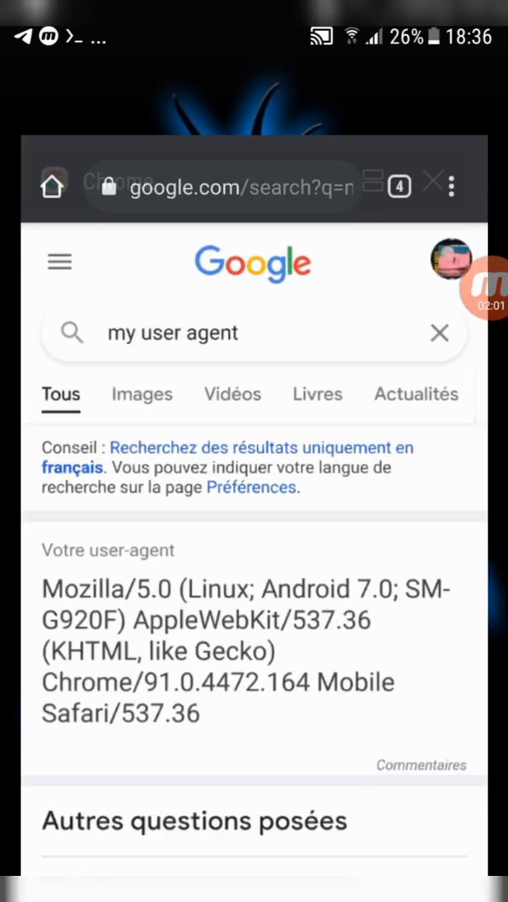
Pass the exey.io continue, captcha and countdown pages, then tap Get Link.
scroll(down, 3)
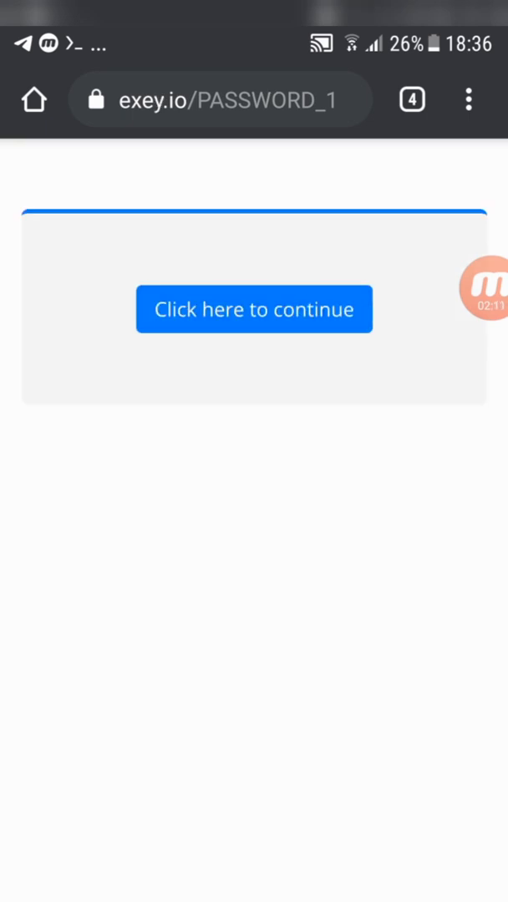
click(254, 310)
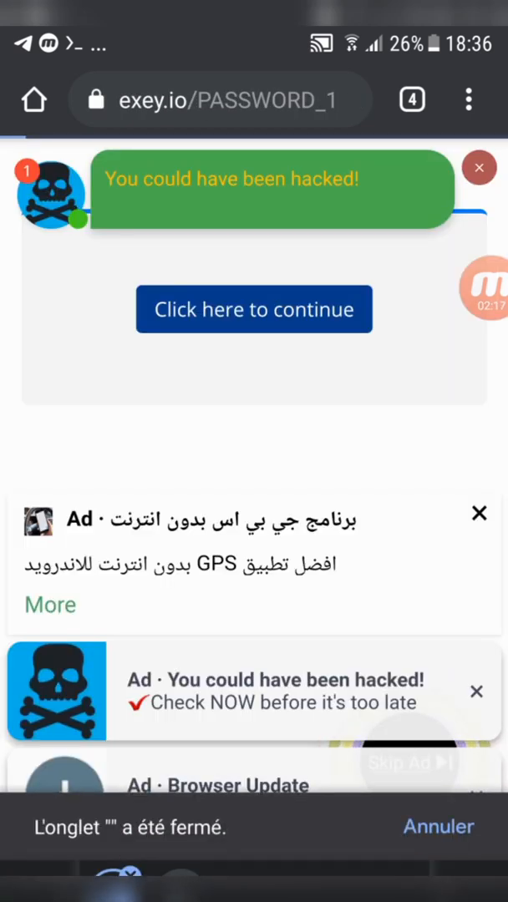
click(254, 310)
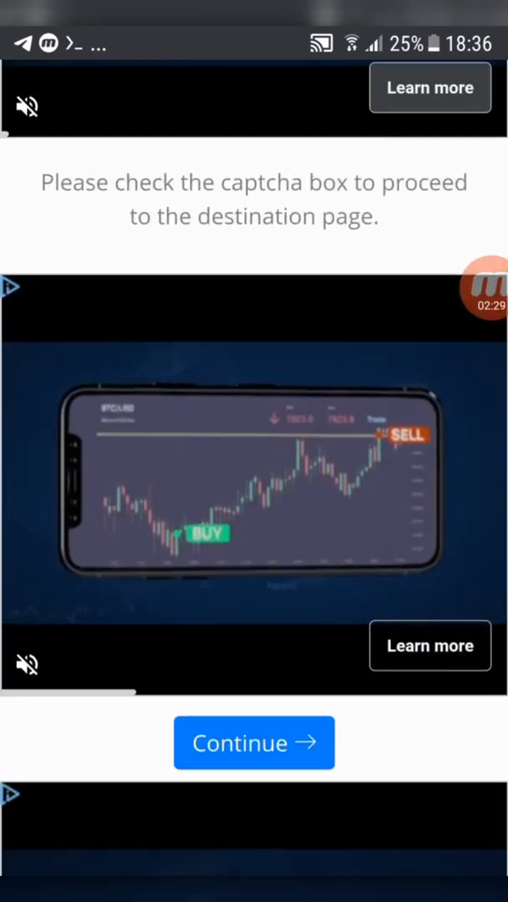
click(254, 742)
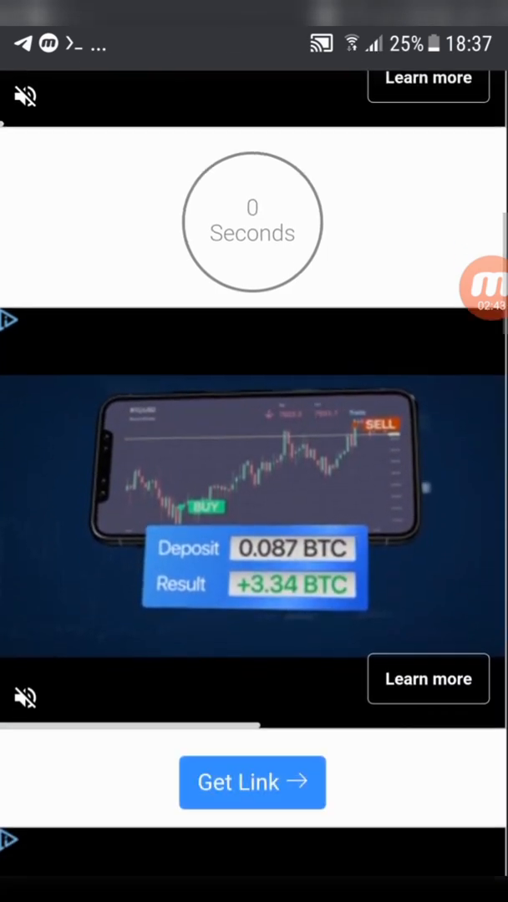
click(251, 783)
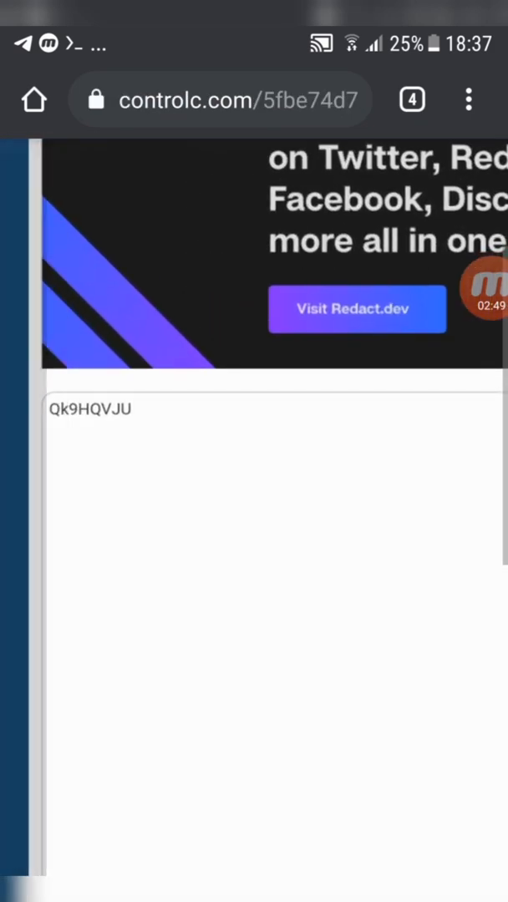
double_click(89, 408)
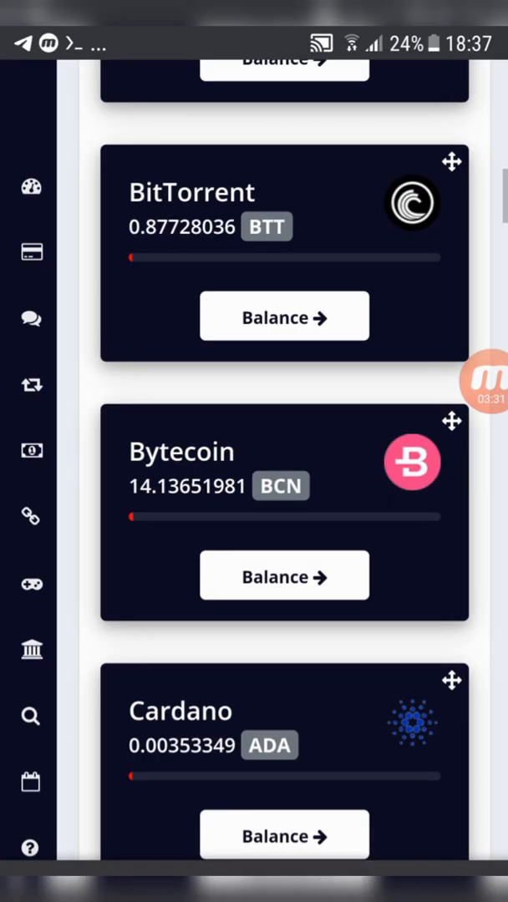
Scroll the ExpressCrypto wallet to show RVN, RDD and XRP balances.
scroll(down, 3)
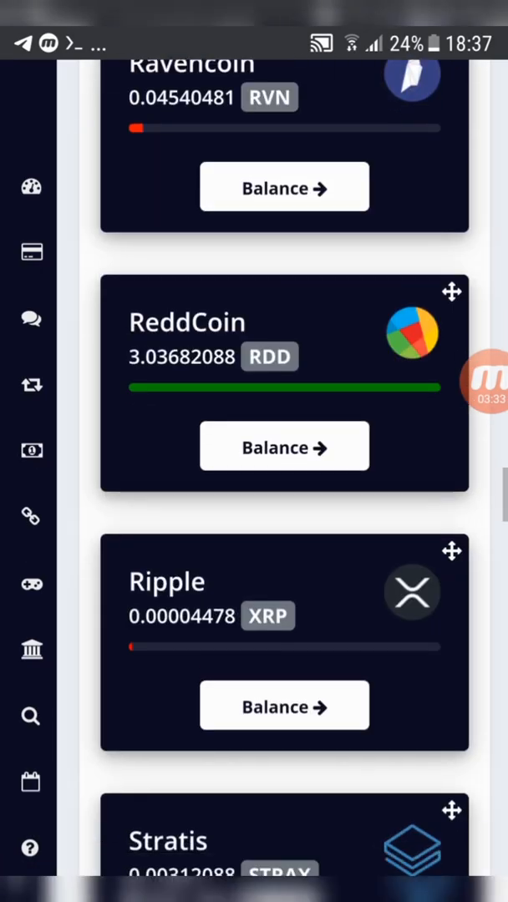